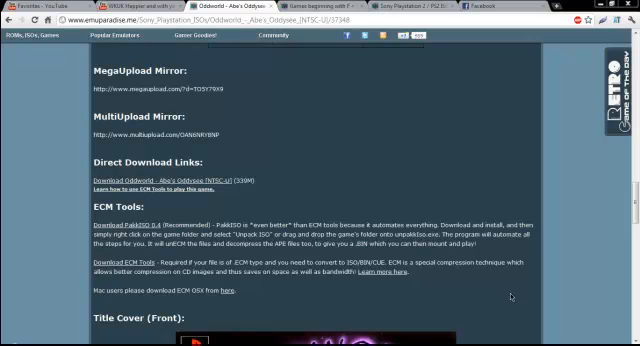
mouse_move(510, 296)
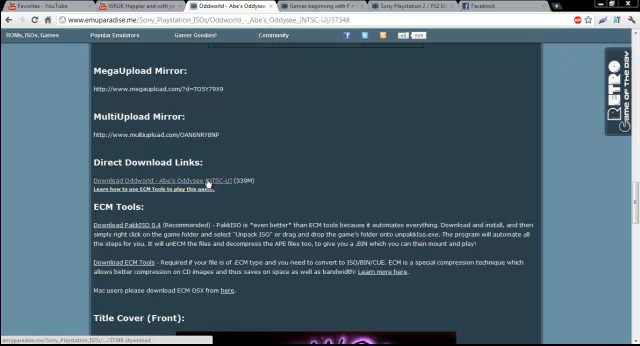
mouse_move(213, 184)
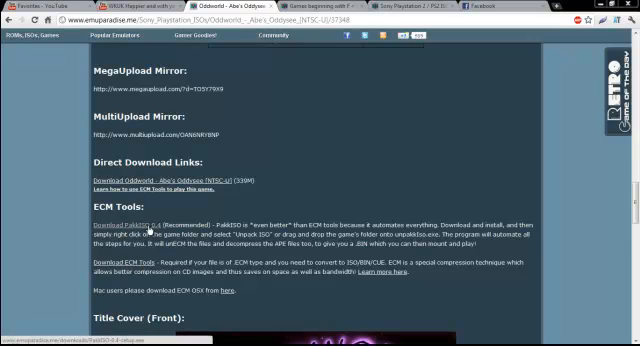
Scroll the Abe's Oddysee page down to the ECM Tools 'Download PakkISO 0.4' link.
scroll(down, 3)
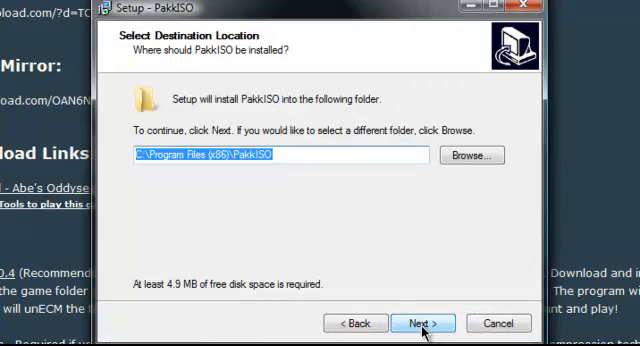
Install PakkISO to the default Program Files (x86) folder and finish Setup.
click(424, 323)
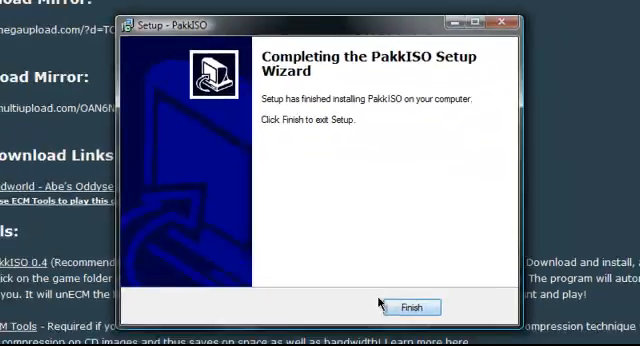
click(411, 307)
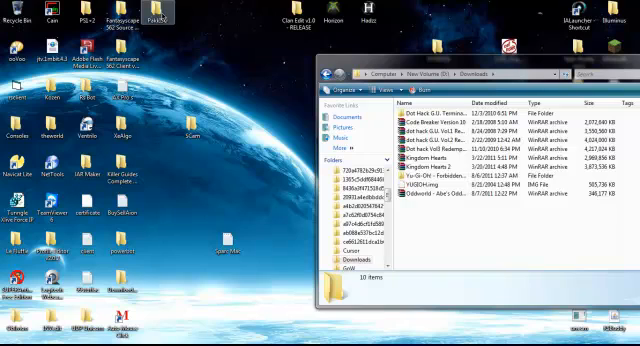
mouse_move(162, 18)
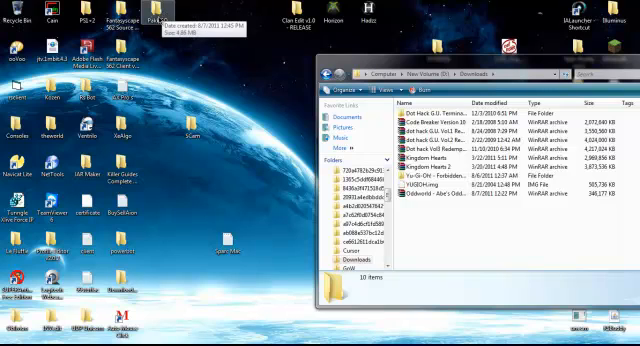
mouse_move(158, 18)
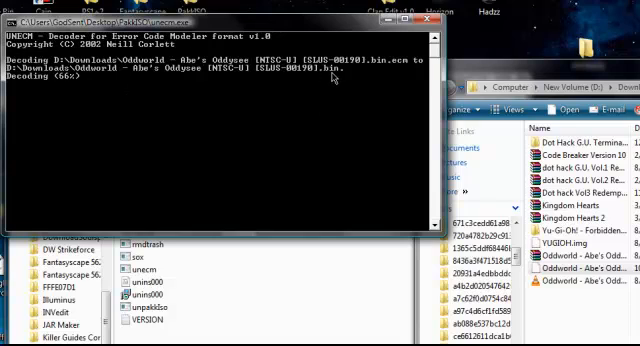
mouse_move(308, 100)
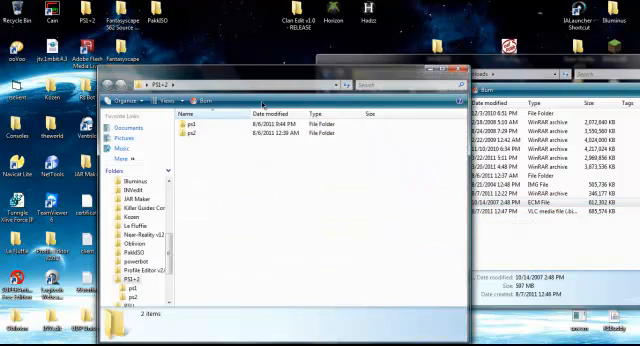
Launch ePSXe from the ps1 folder and choose File > Run ISO.
double_click(189, 124)
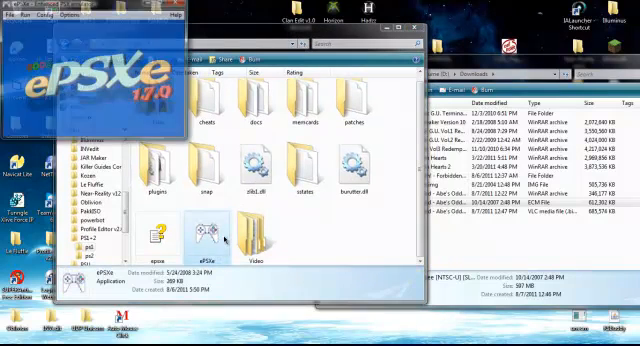
click(22, 16)
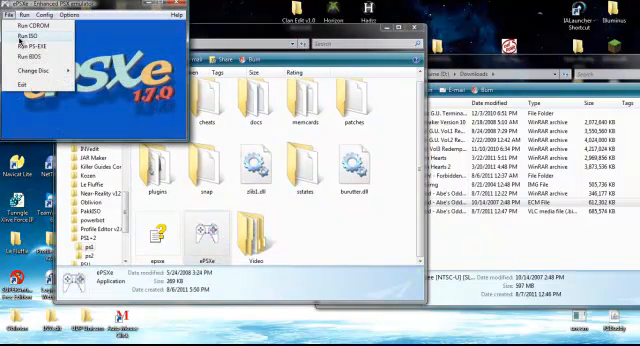
click(22, 35)
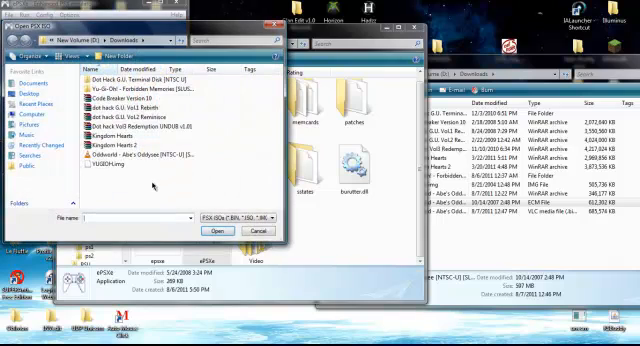